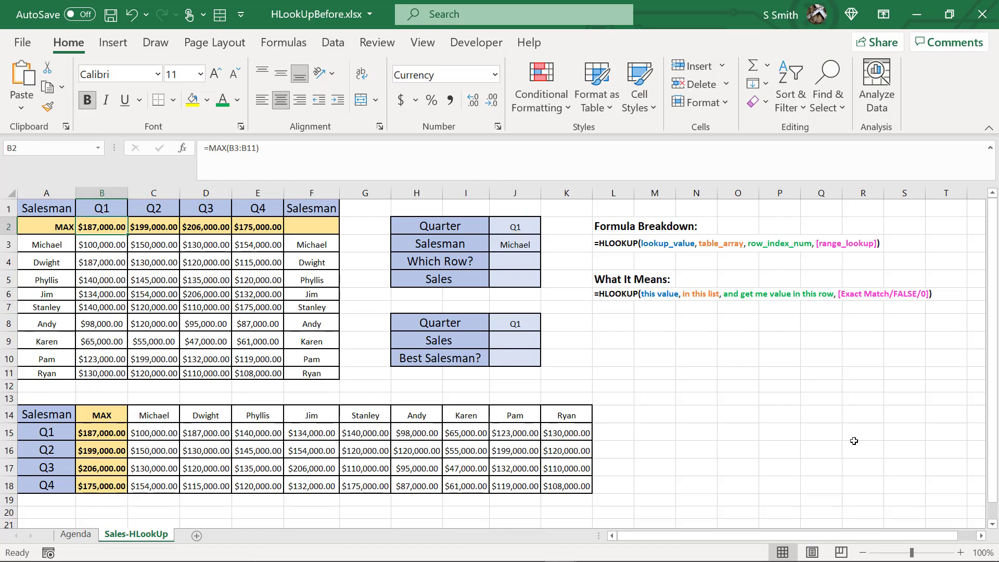
# Enter =MATCH(J3,A1:A11,0) in J4, returning 3 as Michael's row in the salesman list
pyautogui.click(513, 261)
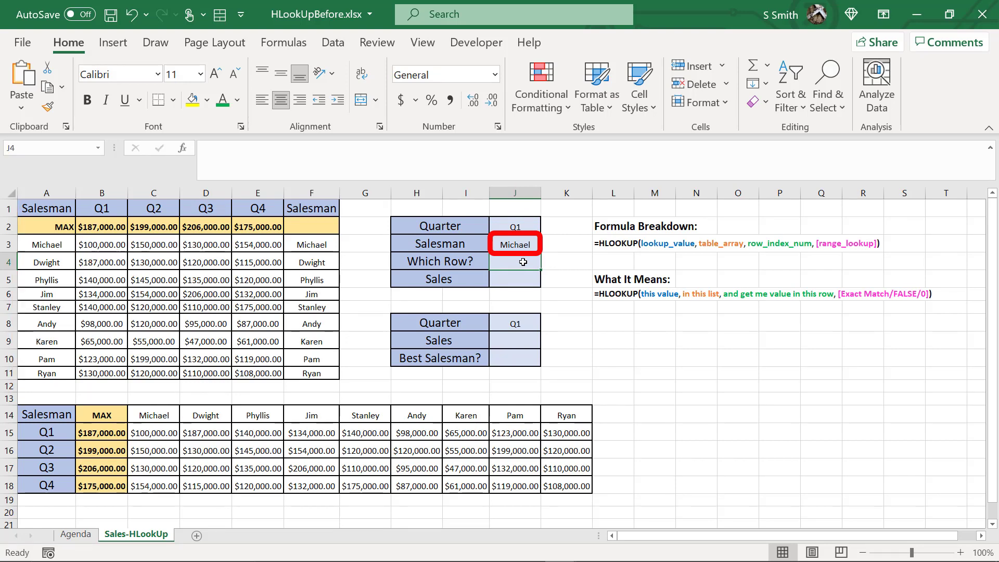
pyautogui.write('=ma')
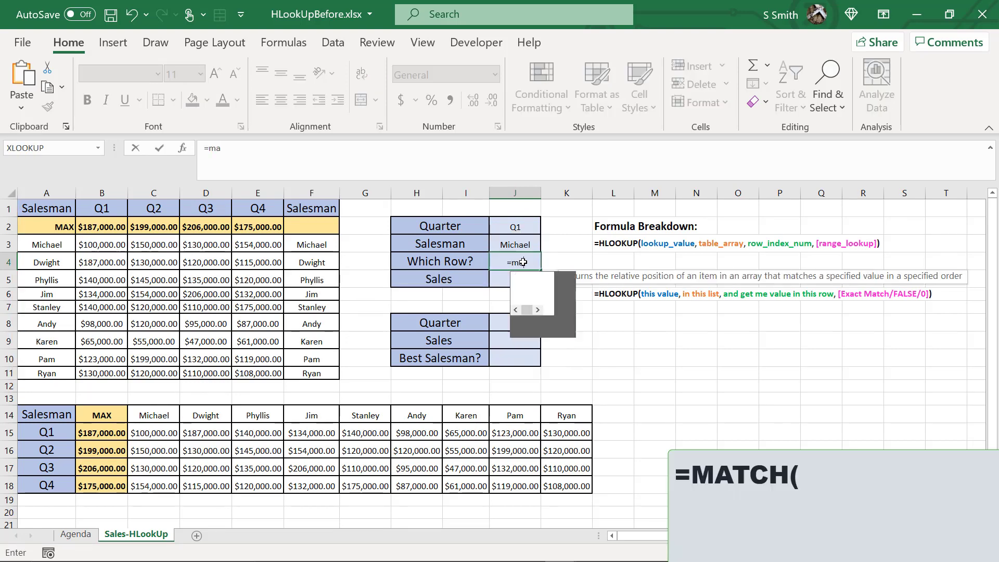
pyautogui.write('tch(')
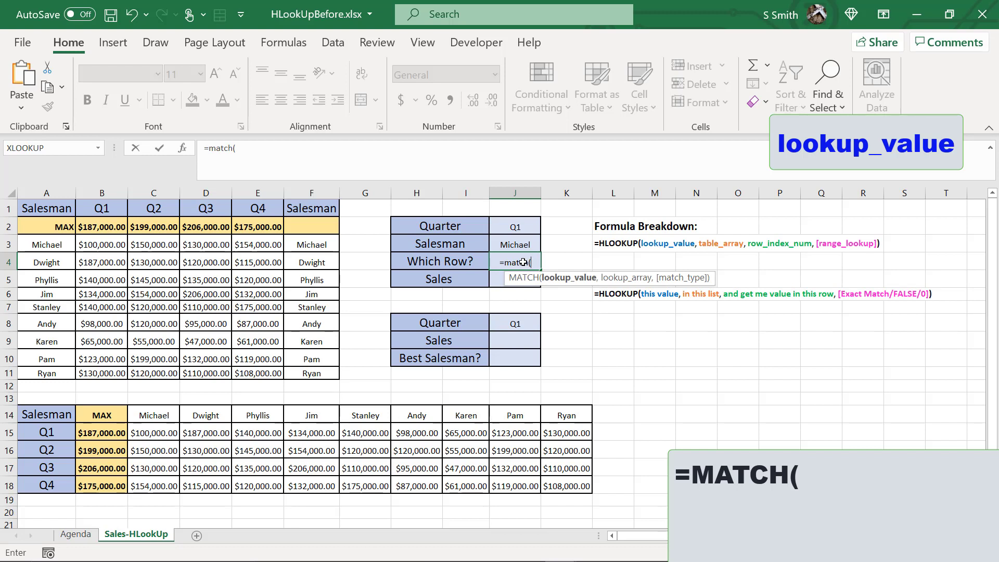
pyautogui.click(513, 244)
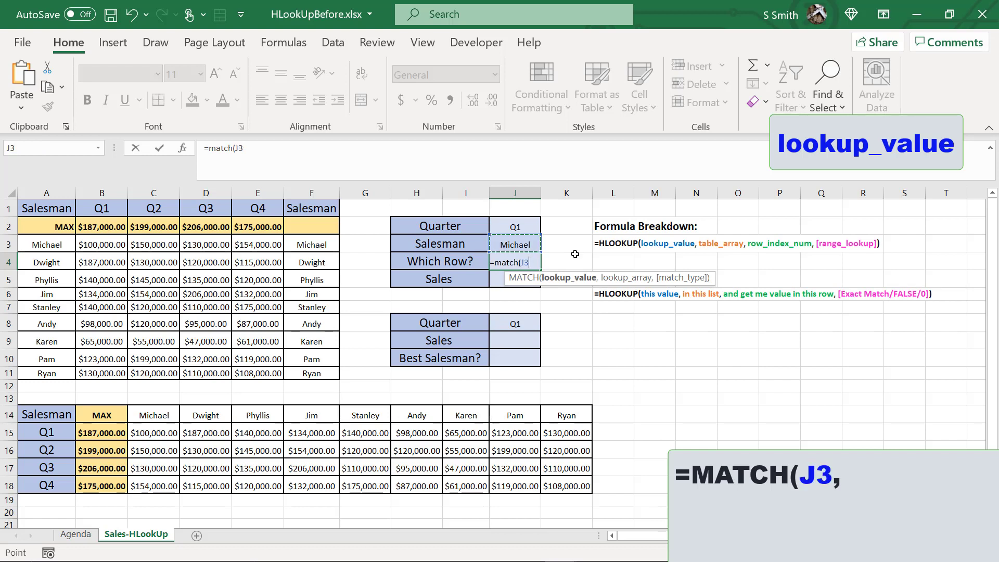
pyautogui.moveTo(614, 337)
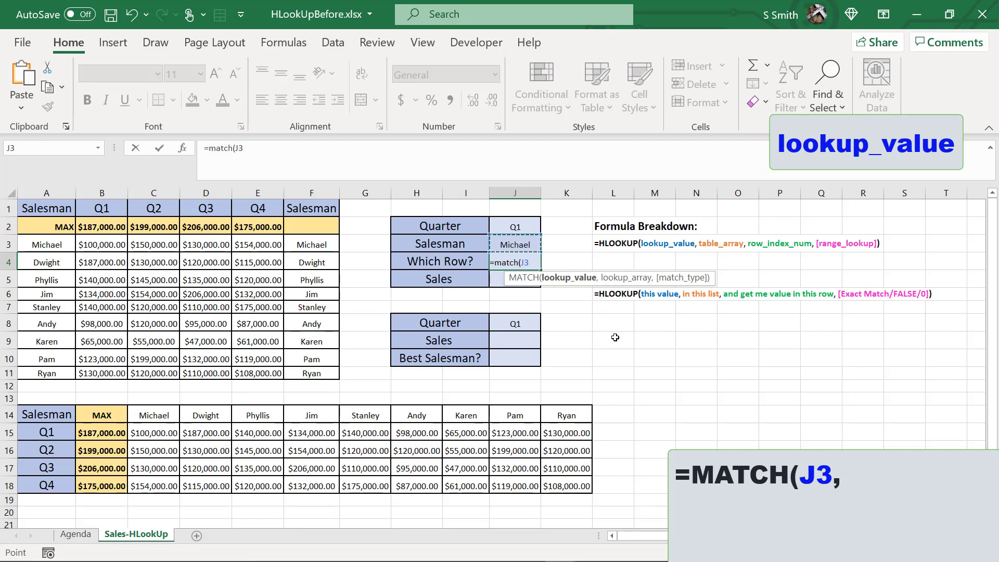
pyautogui.write(',A1:A11')
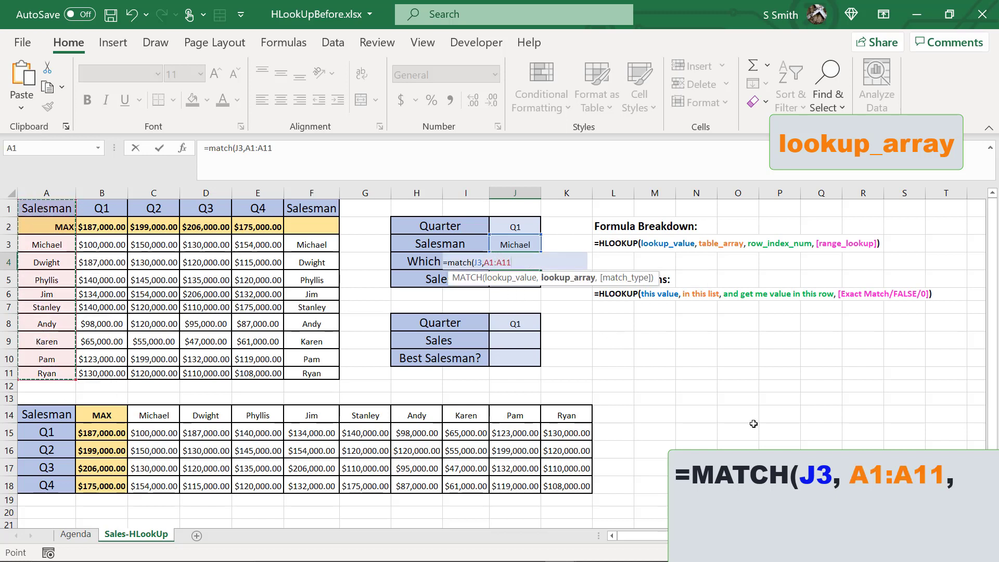
pyautogui.moveTo(748, 410)
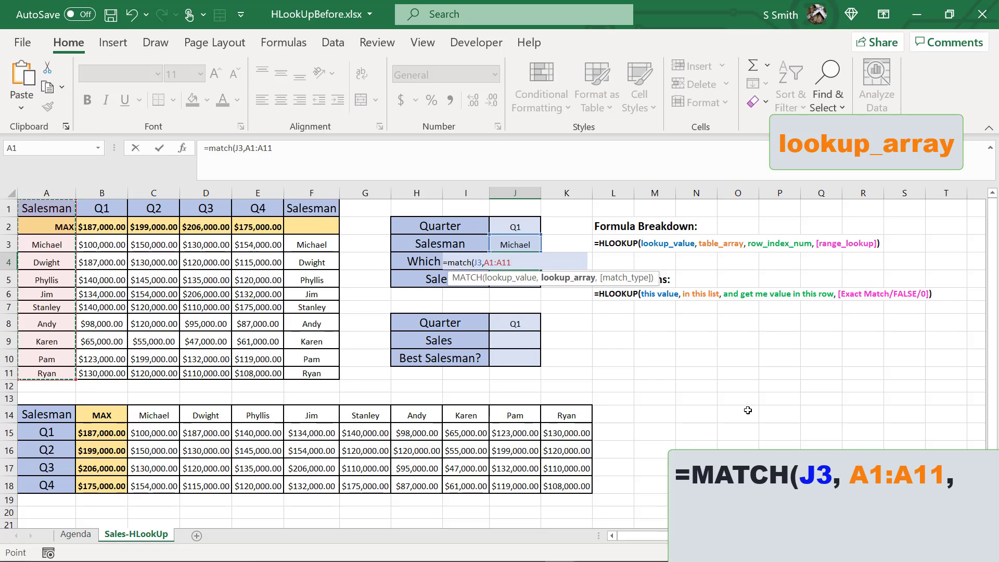
pyautogui.write(',0')
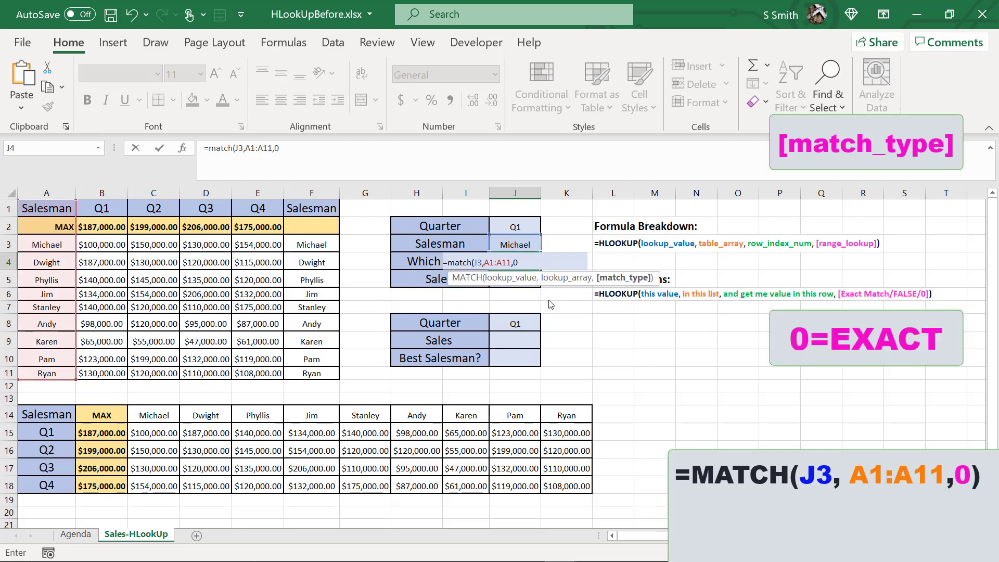
pyautogui.press('Return')
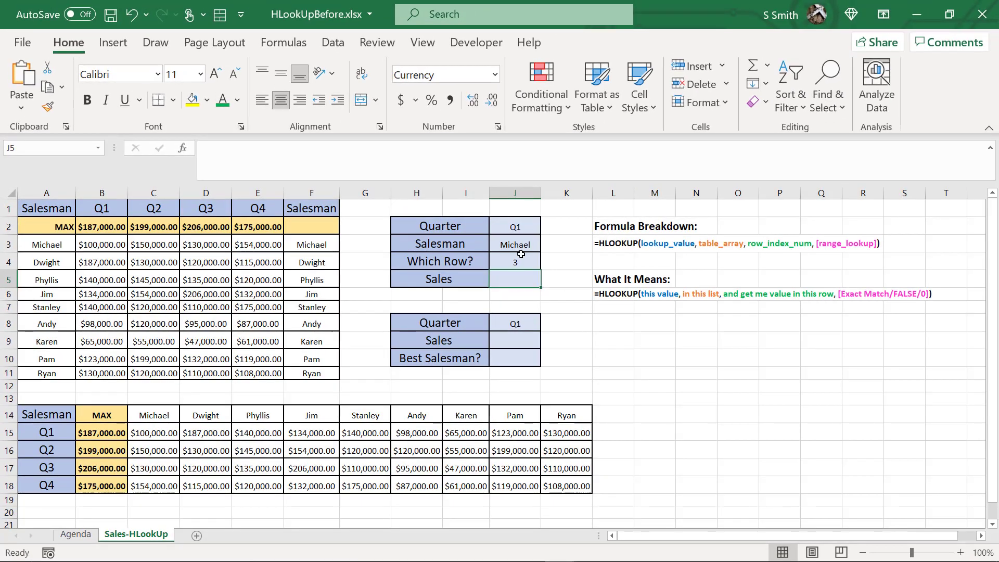
# Switch J3's salesman to Jim so Which Row? updates to 6, then move to the Sales cell J5
pyautogui.click(515, 243)
pyautogui.write('Jim')
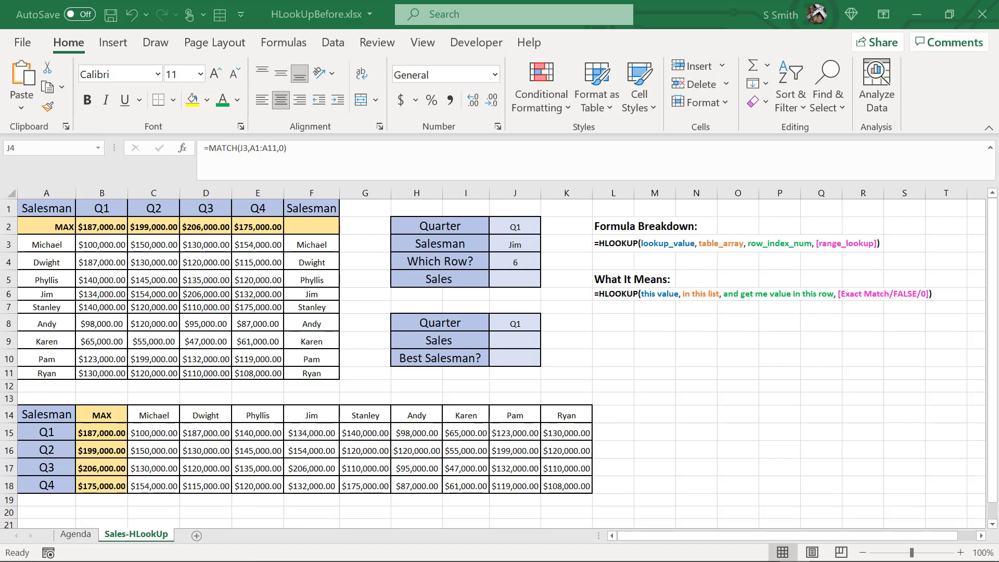
pyautogui.click(513, 227)
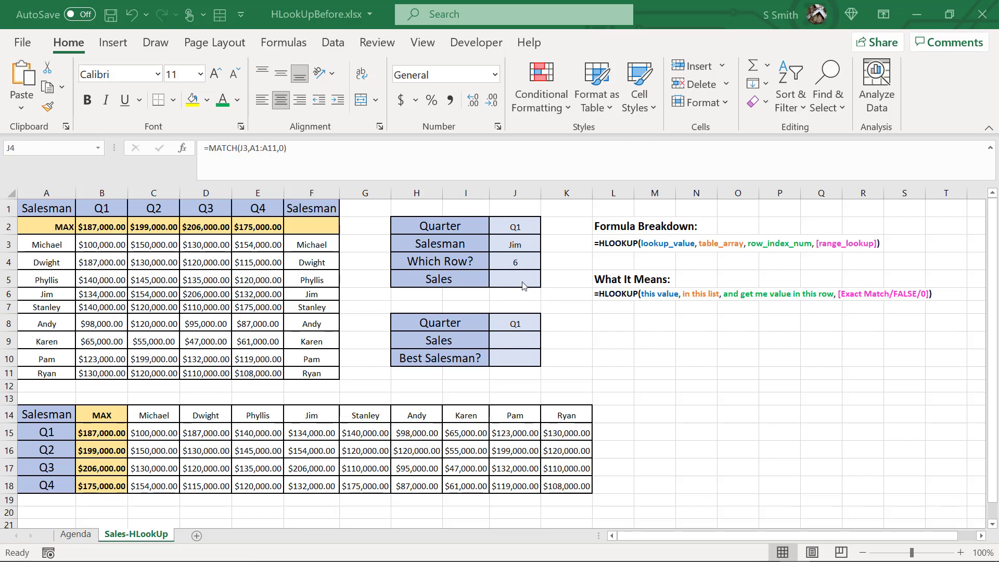
pyautogui.click(514, 279)
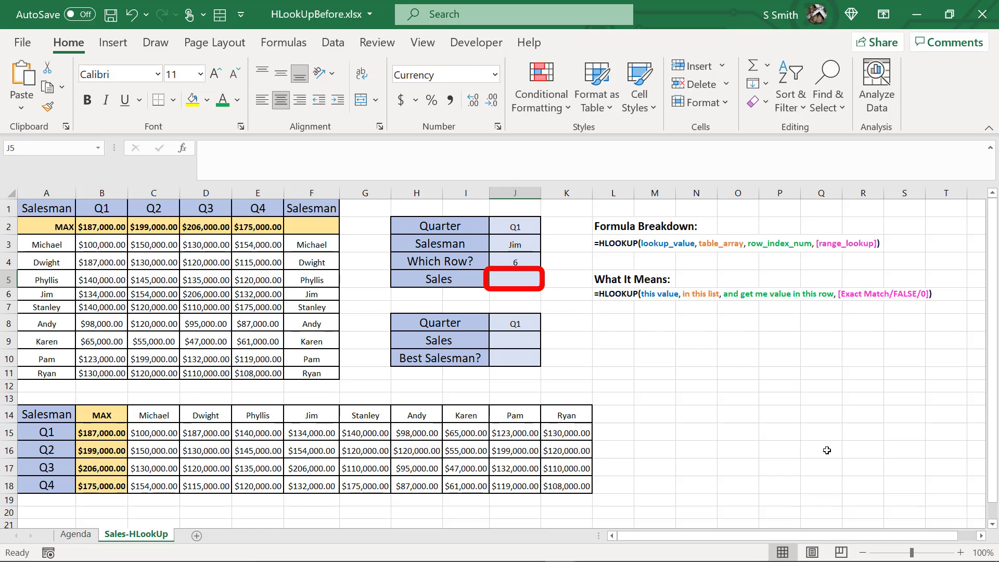
# Begin =HLOOKUP( in J5 with the quarter in J2 as the lookup value
pyautogui.write('=')
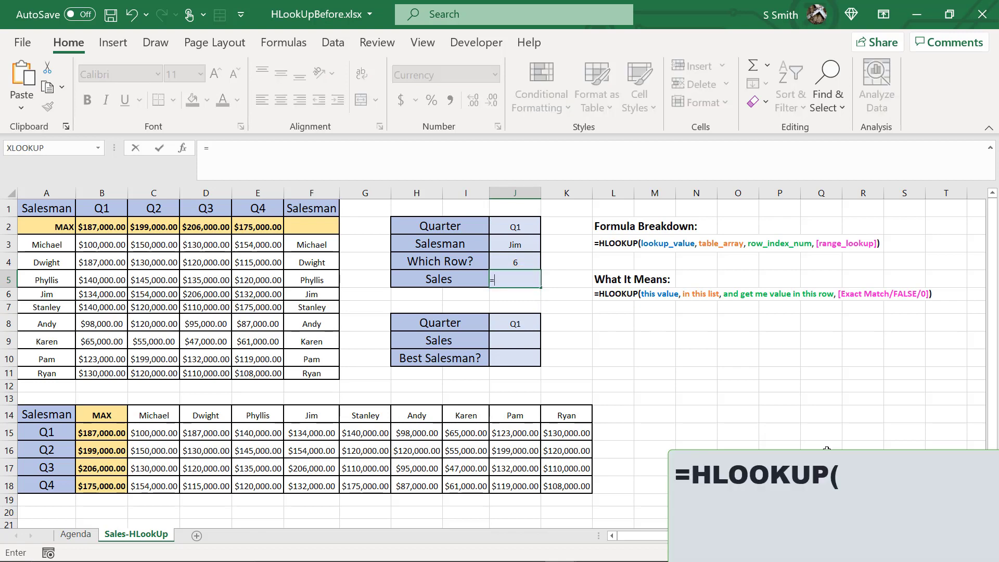
pyautogui.write('hlookup(')
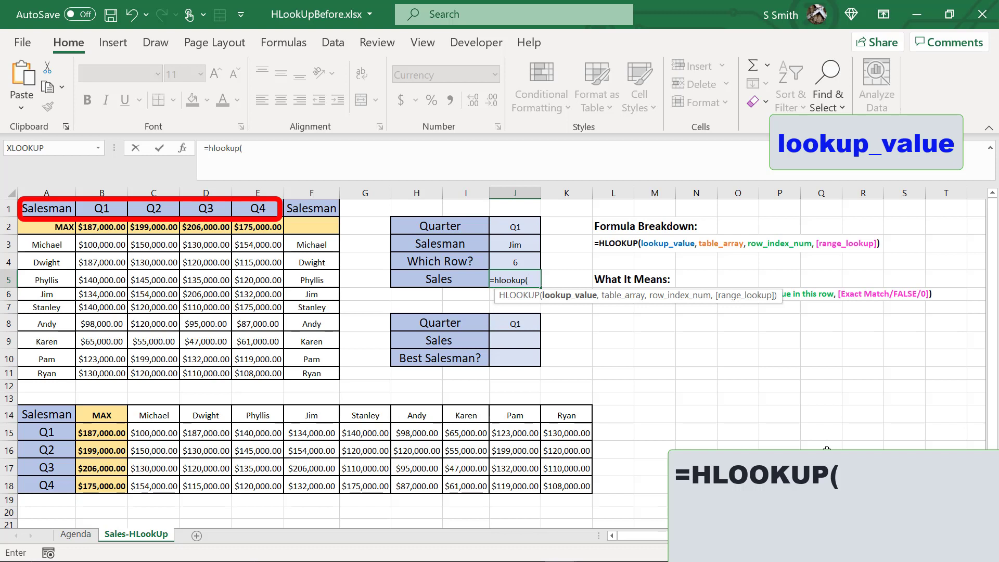
pyautogui.click(514, 225)
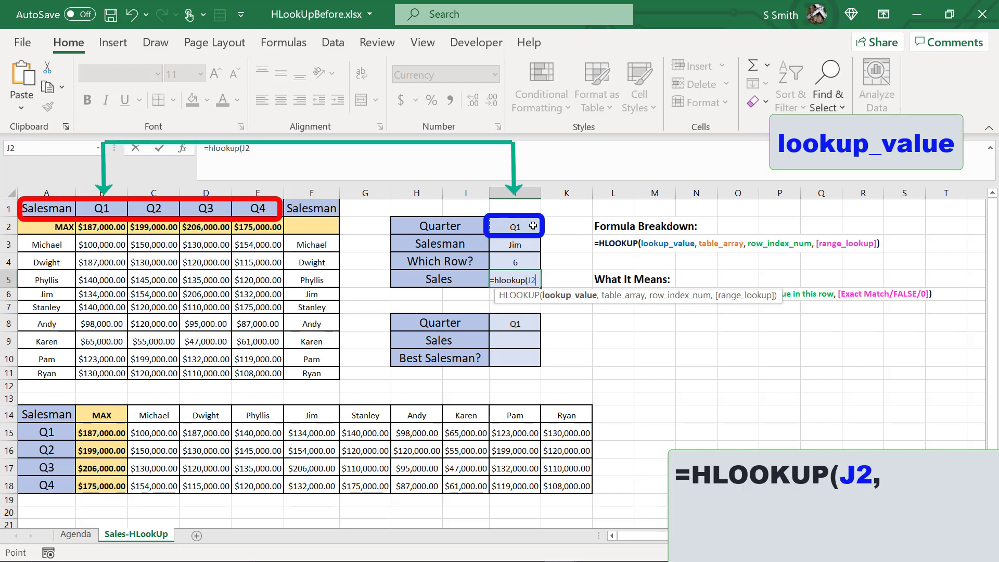
pyautogui.moveTo(633, 344)
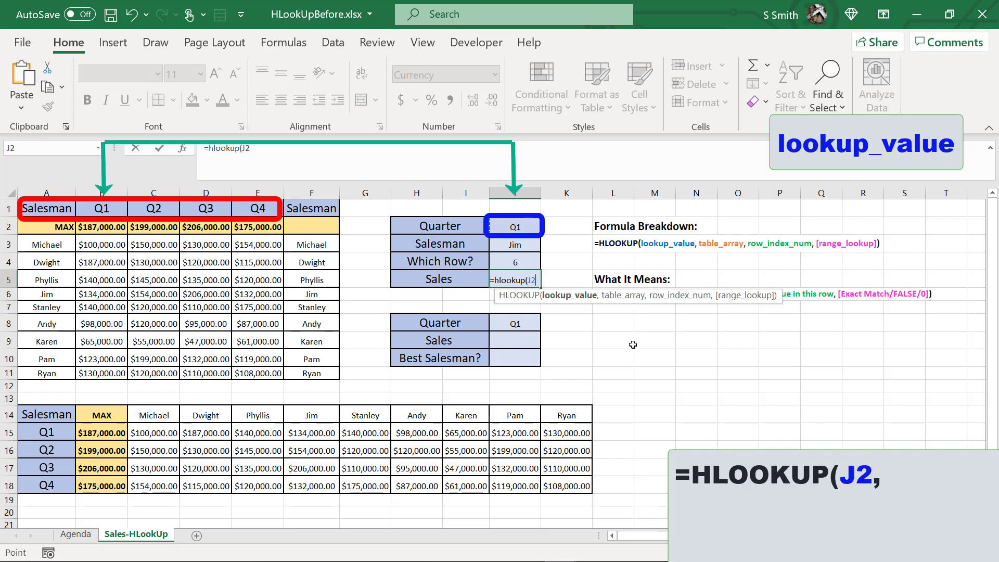
pyautogui.write(',')
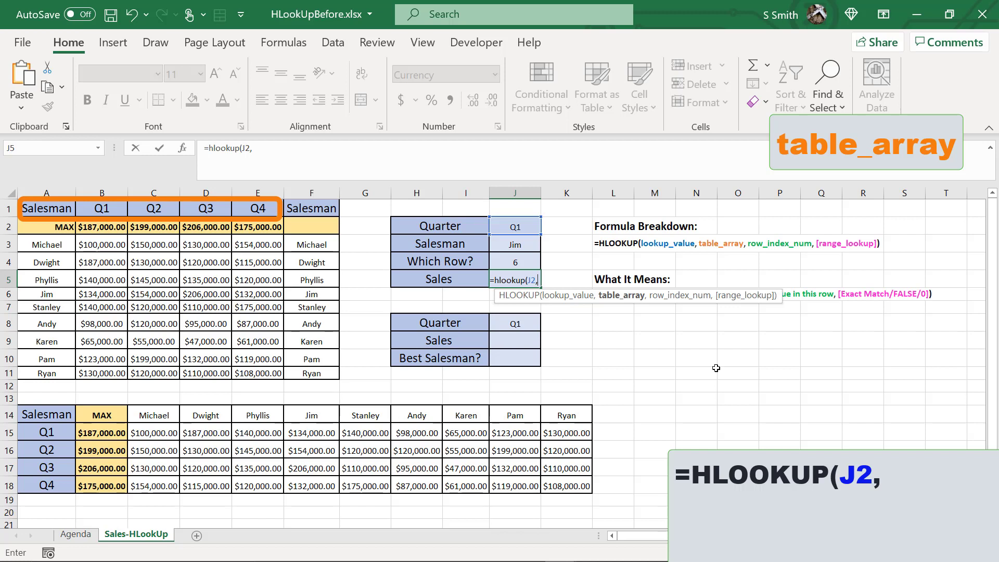
pyautogui.moveTo(711, 367)
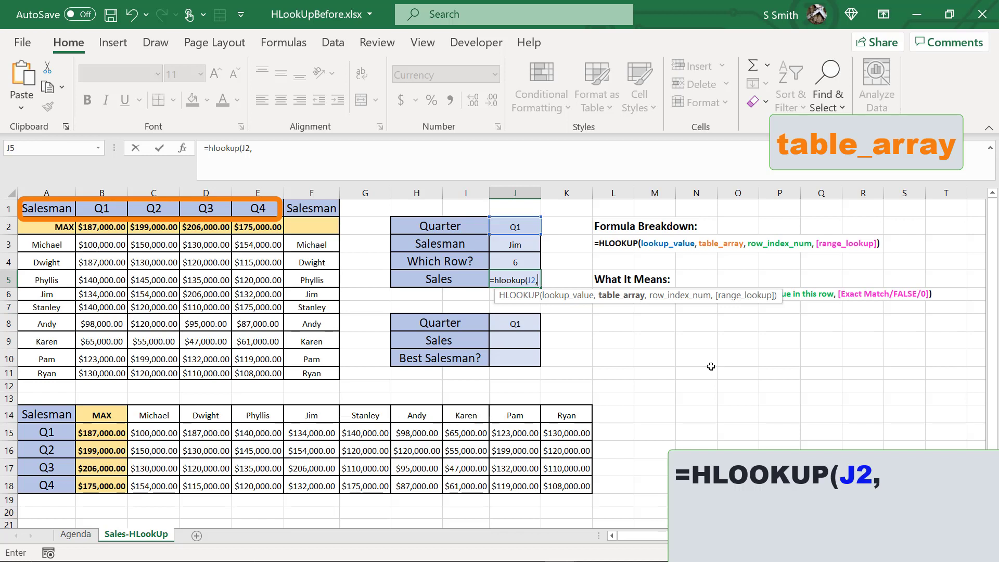
# Add the table A1:E11 as the HLOOKUP table_array argument
pyautogui.click(45, 208)
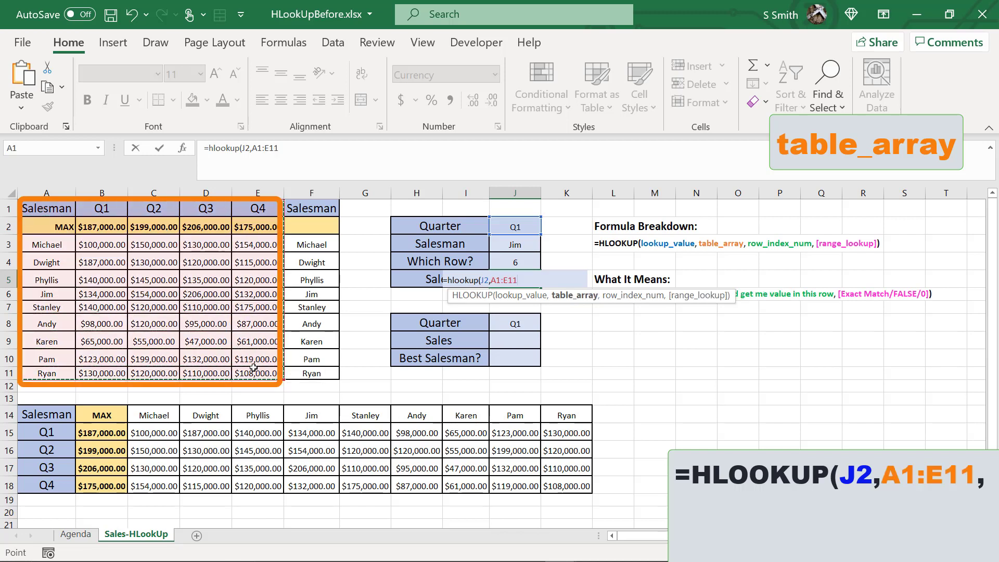
pyautogui.moveTo(656, 417)
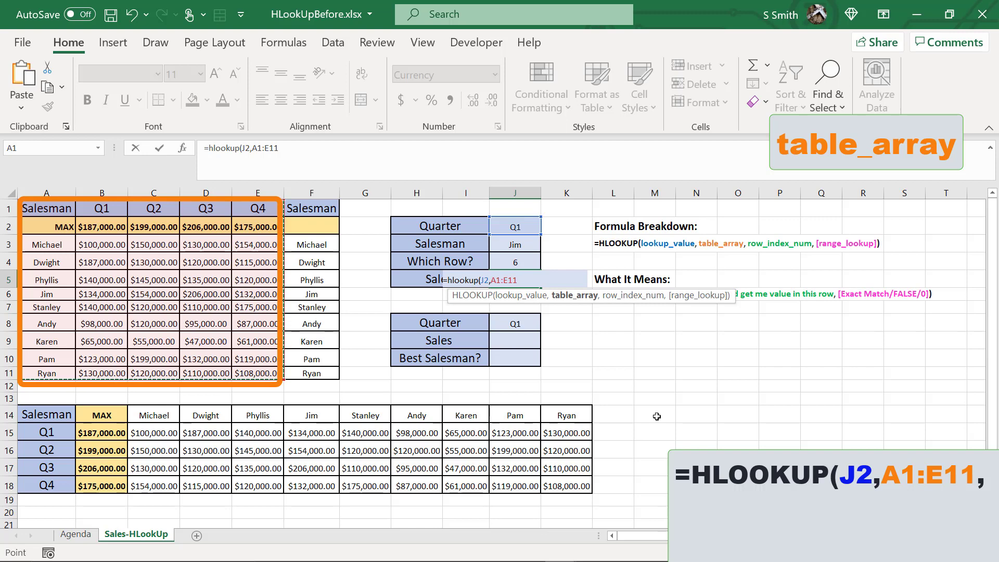
pyautogui.write(',')
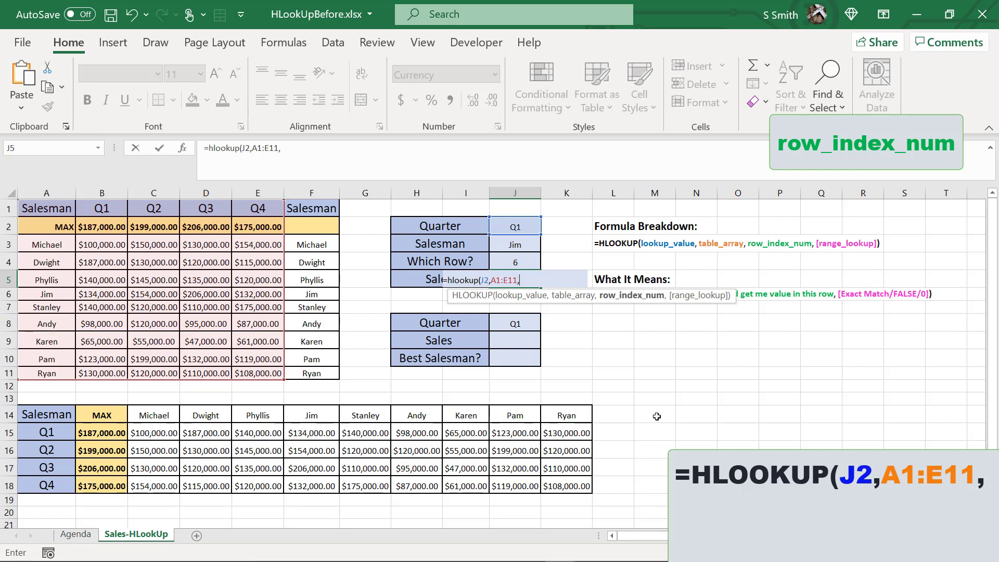
# Supply J4 as the HLOOKUP row index, ready for the FALSE exact-match argument
pyautogui.click(513, 243)
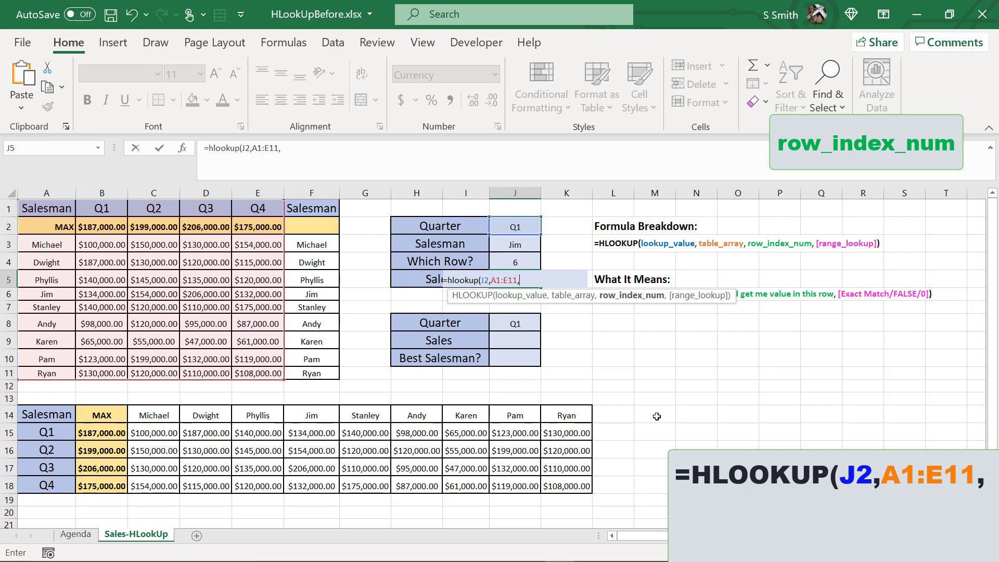
pyautogui.click(514, 262)
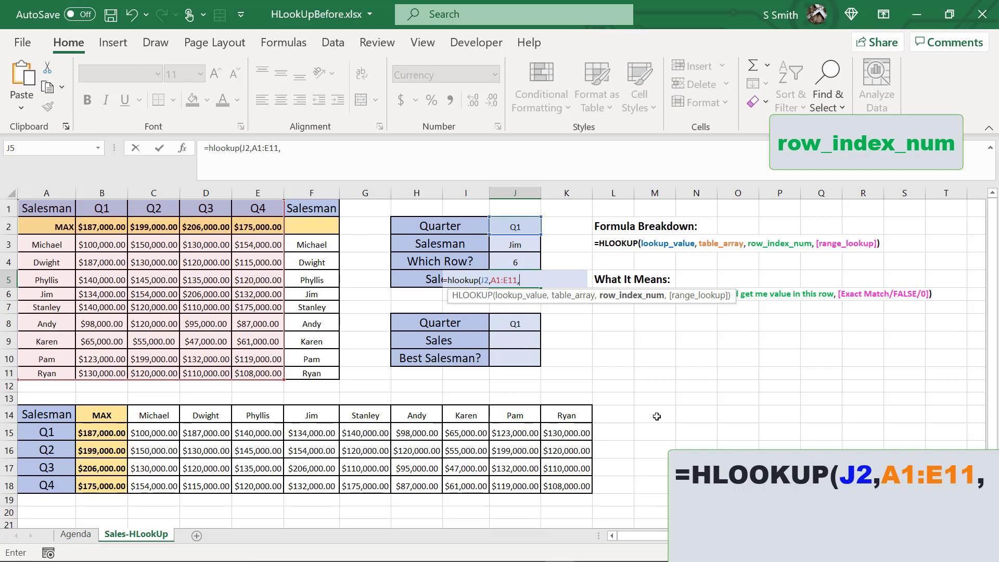
pyautogui.click(514, 261)
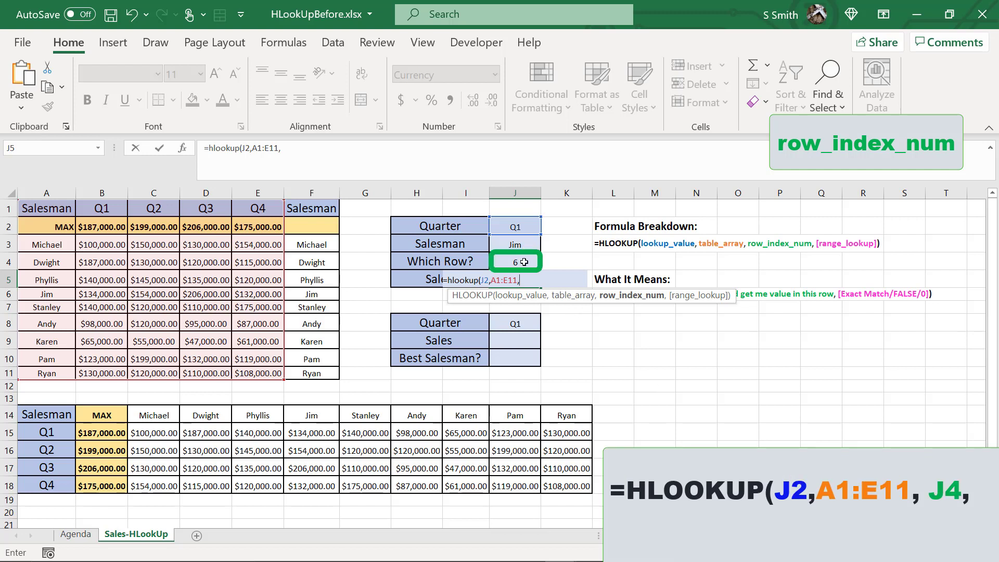
pyautogui.click(514, 262)
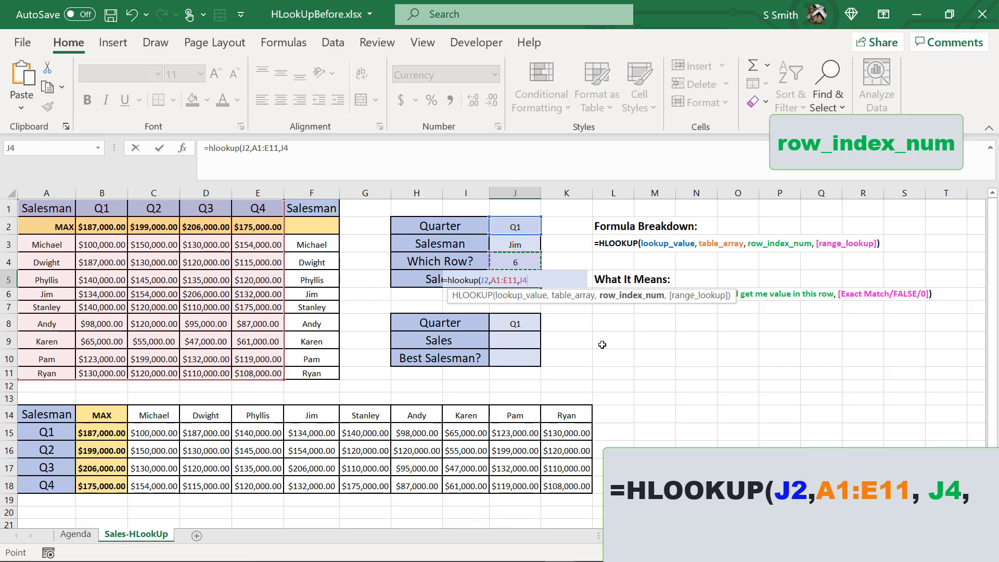
pyautogui.write(',FALSE')
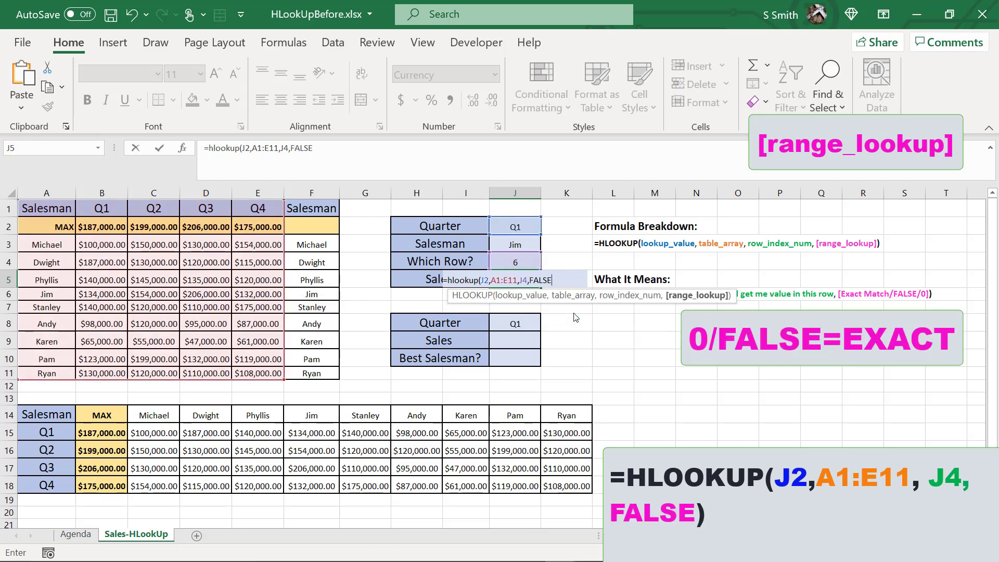
# Complete the HLOOKUP in J5, returning $134,000.00 for Jim's Q1 sales
pyautogui.press('Return')
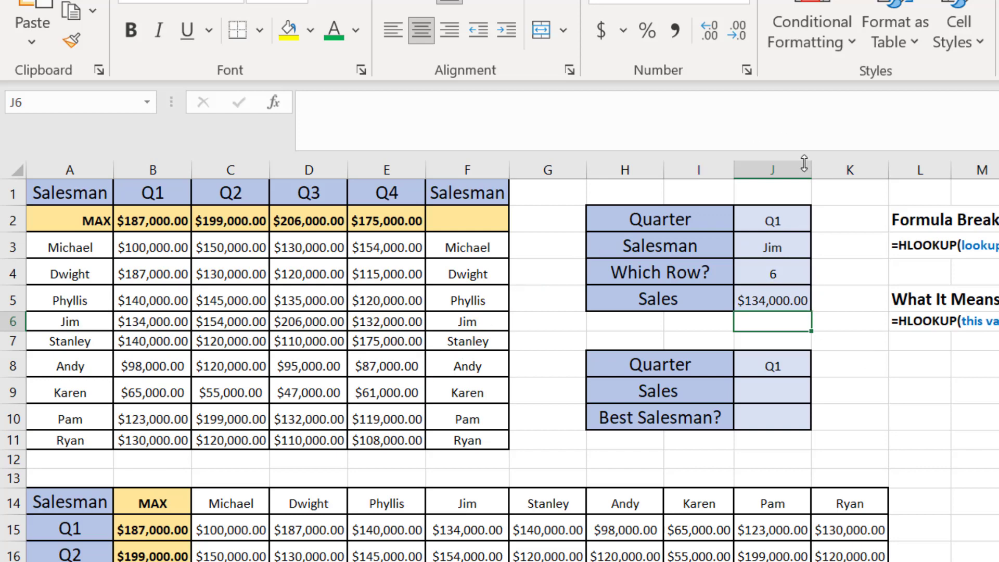
# Change the top quarter dropdown in J2 to Q3, updating the Sales result
pyautogui.click(771, 219)
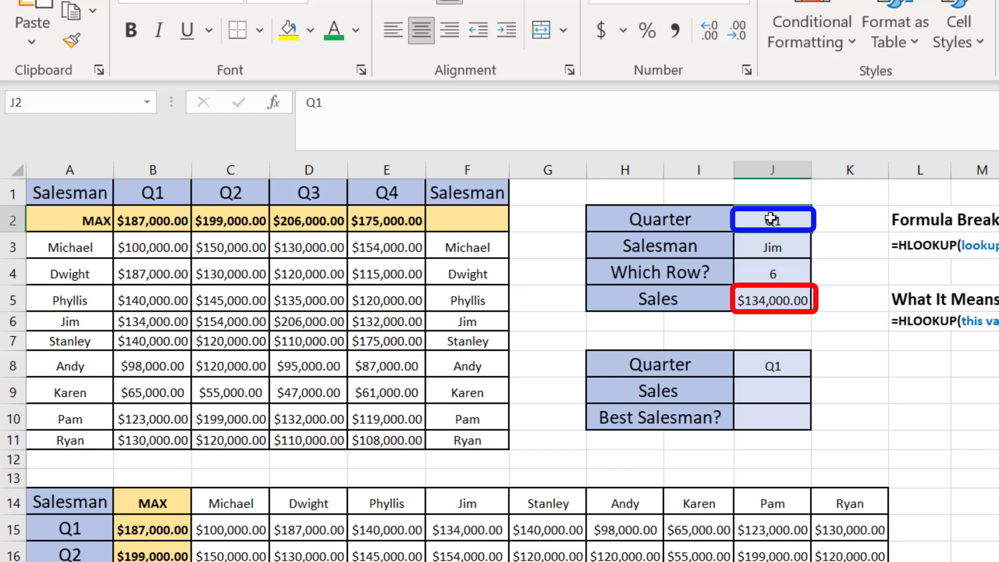
pyautogui.click(771, 245)
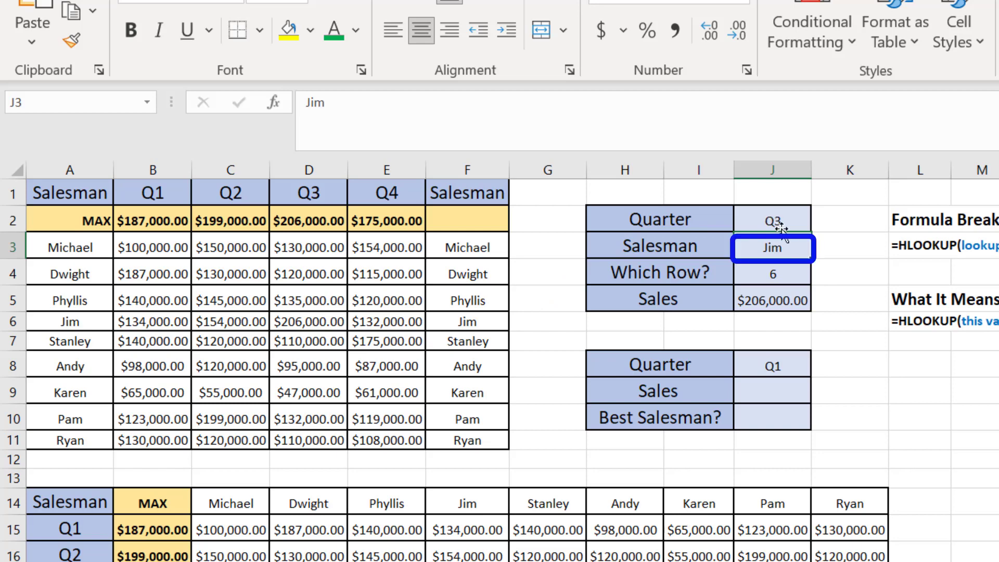
pyautogui.moveTo(965, 320)
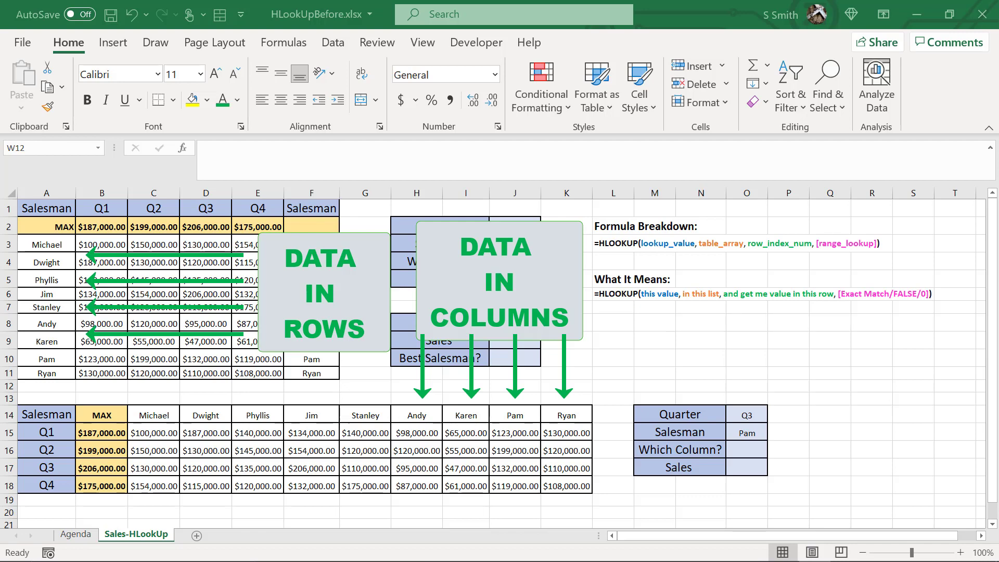
pyautogui.click(745, 455)
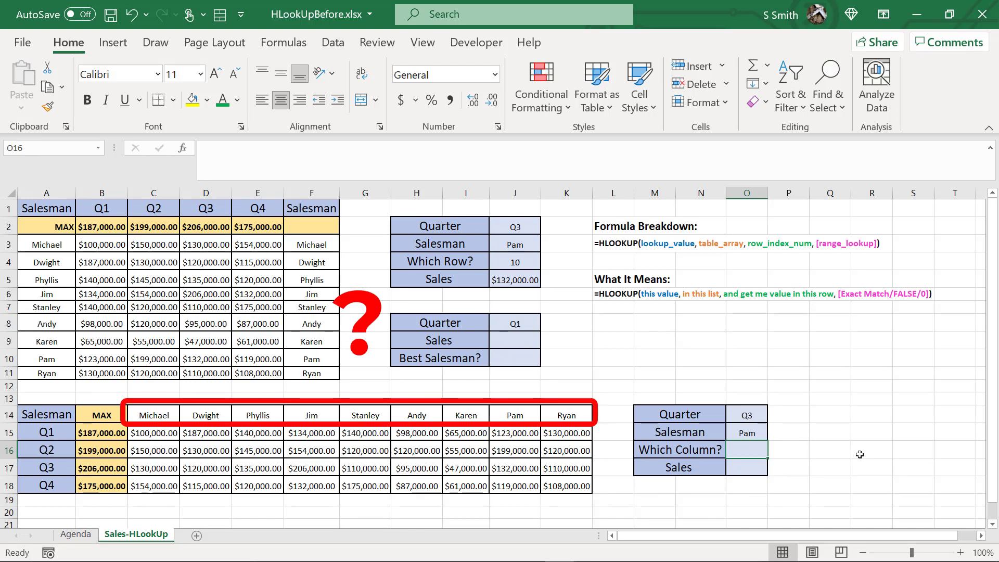
# Enter =MATCH(O15,A14:K14,0) in O16, returning 10 as Pam's column
pyautogui.click(745, 432)
pyautogui.write('=')
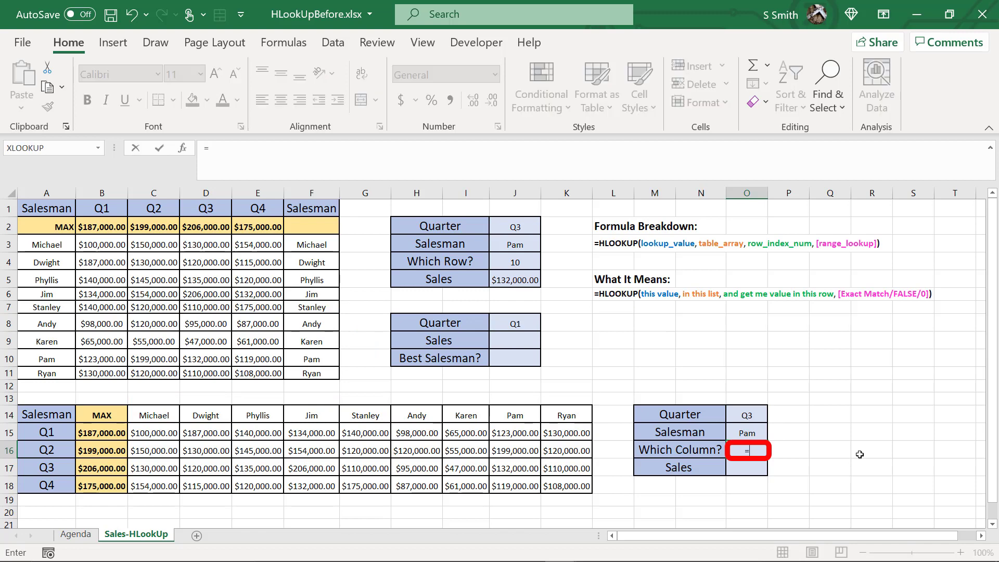
pyautogui.write('match(')
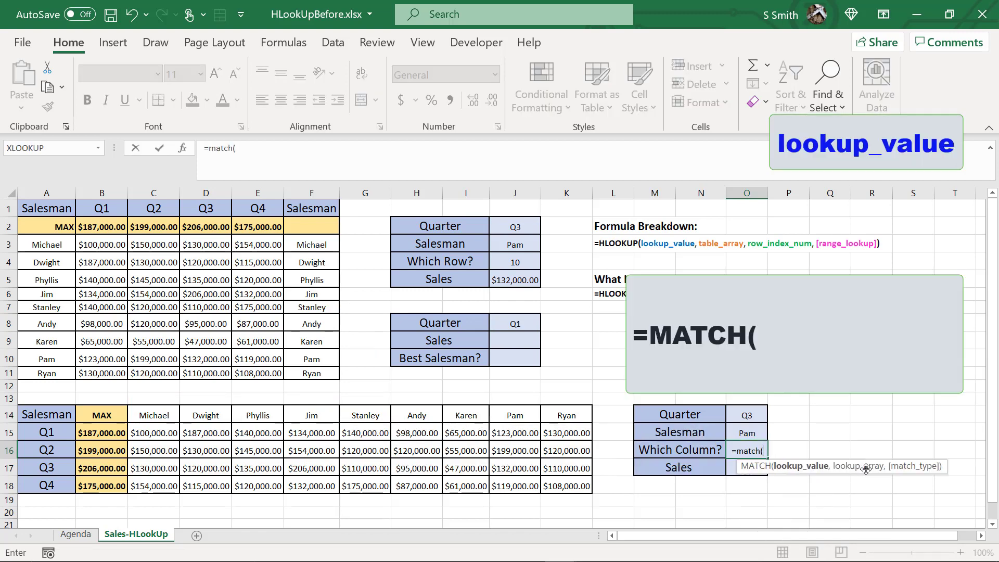
pyautogui.moveTo(805, 474)
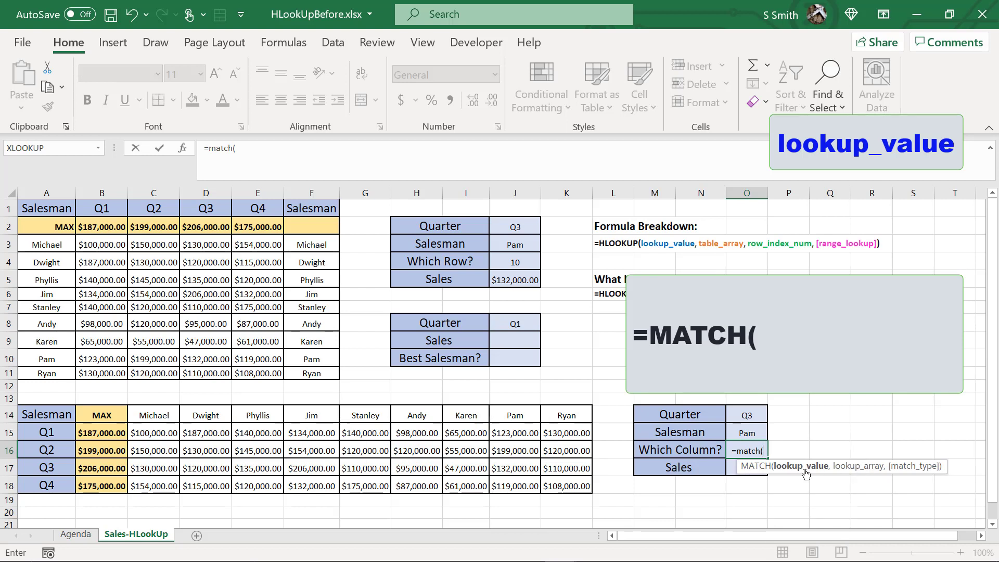
pyautogui.click(745, 433)
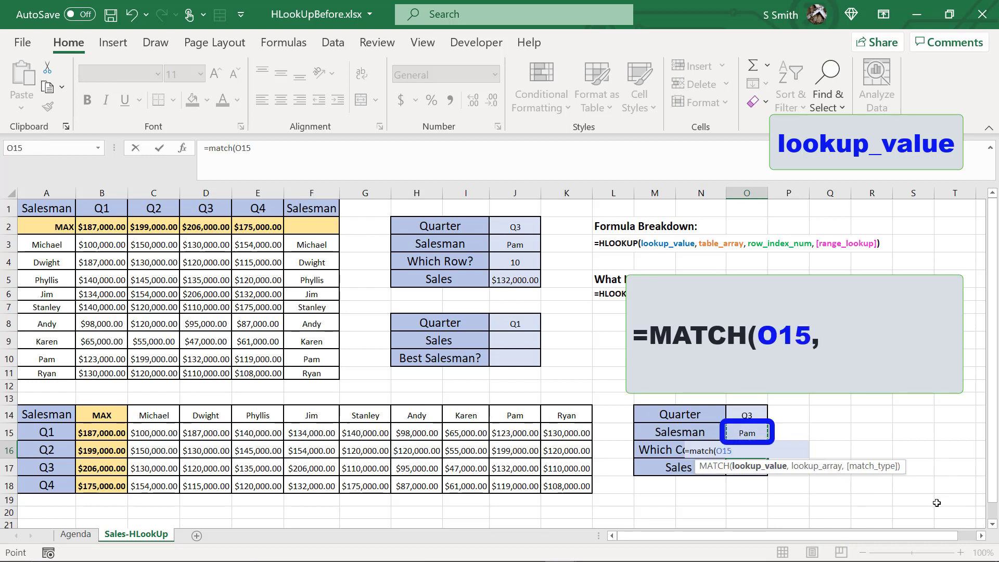
pyautogui.write(',A14:K14')
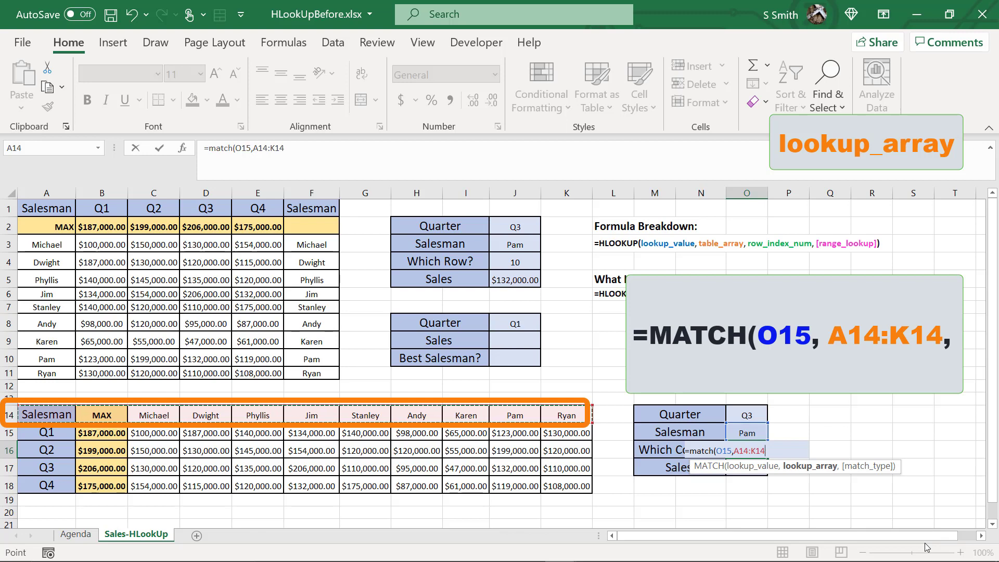
pyautogui.write(',')
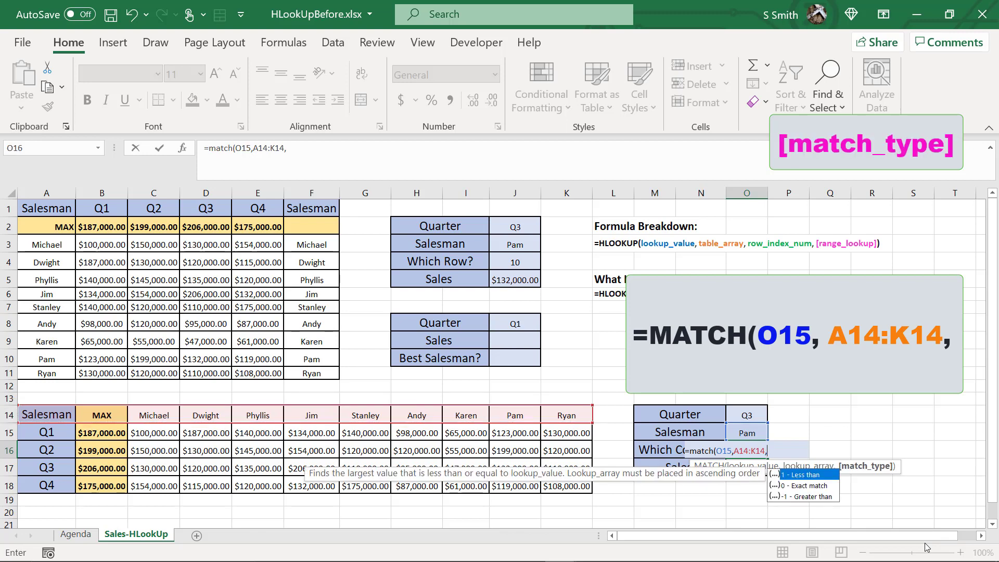
pyautogui.write('0')
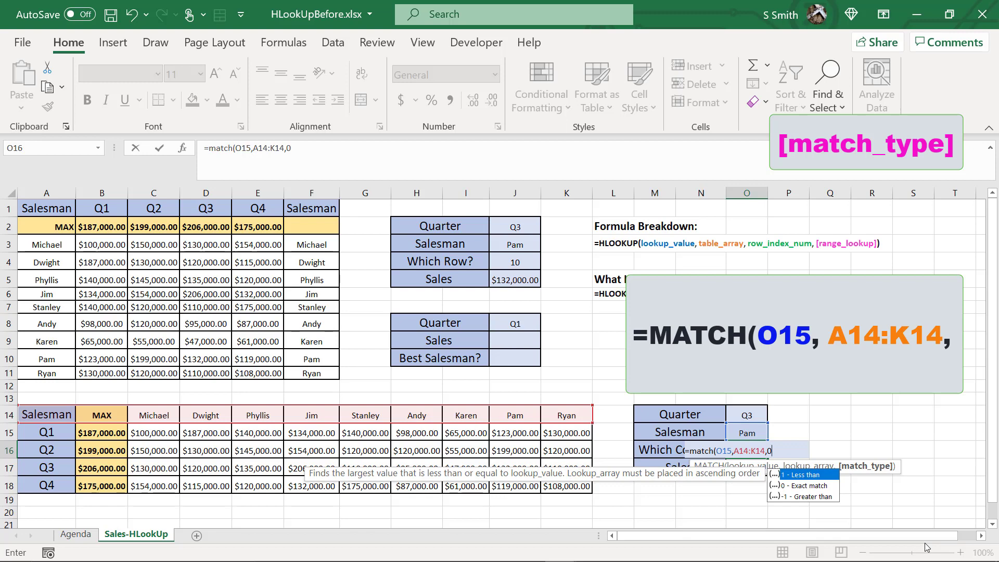
pyautogui.press('Return')
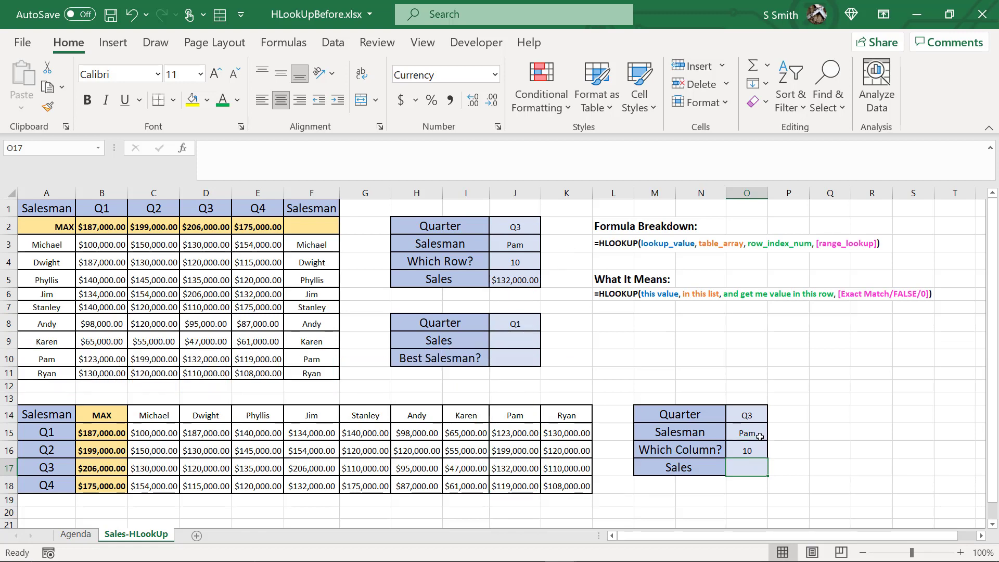
# Switch the lower salesman O15 to Jim so Which Column? returns 6, then move to Sales cell O17
pyautogui.click(747, 432)
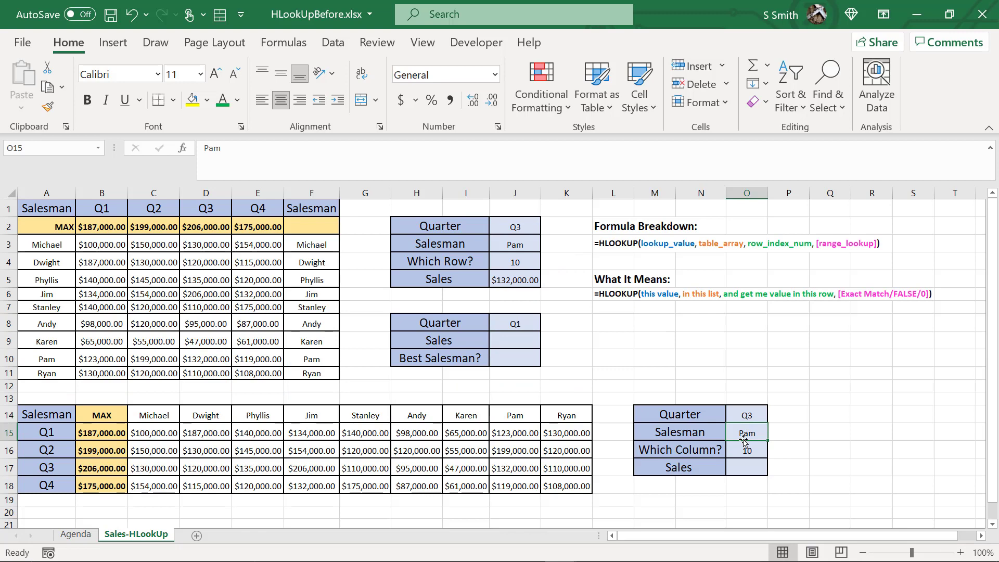
pyautogui.click(745, 451)
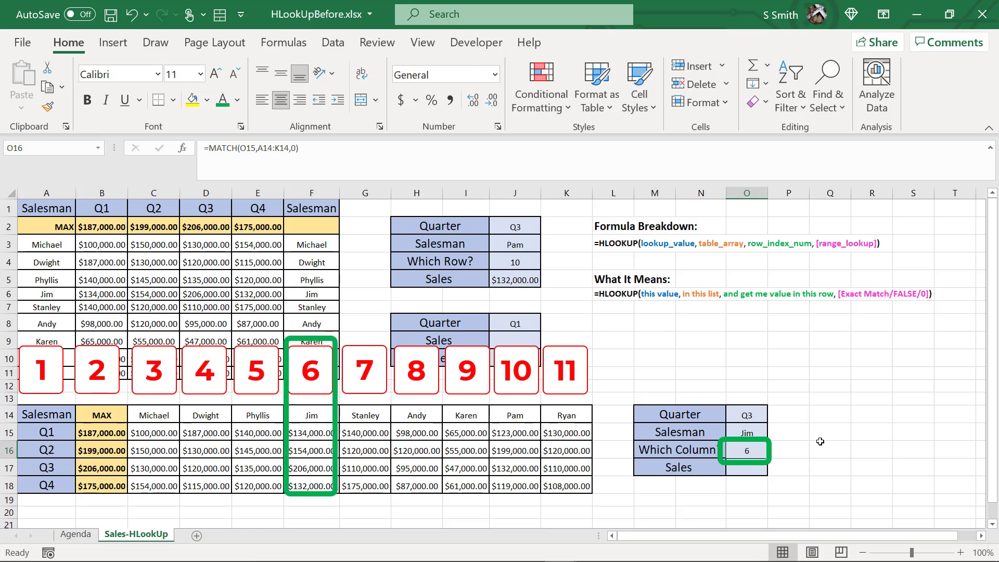
pyautogui.click(747, 467)
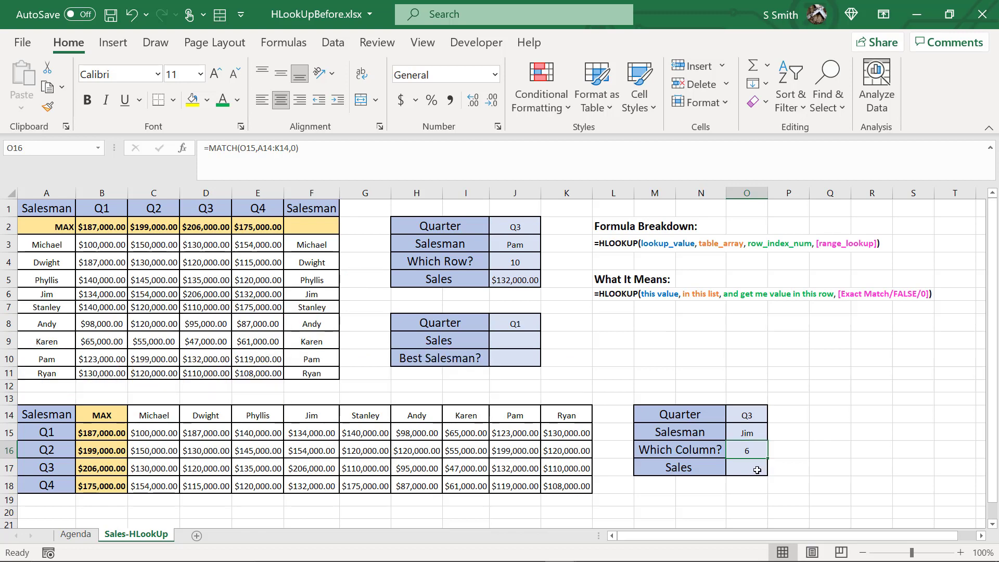
pyautogui.click(747, 467)
pyautogui.write('=vlookup(')
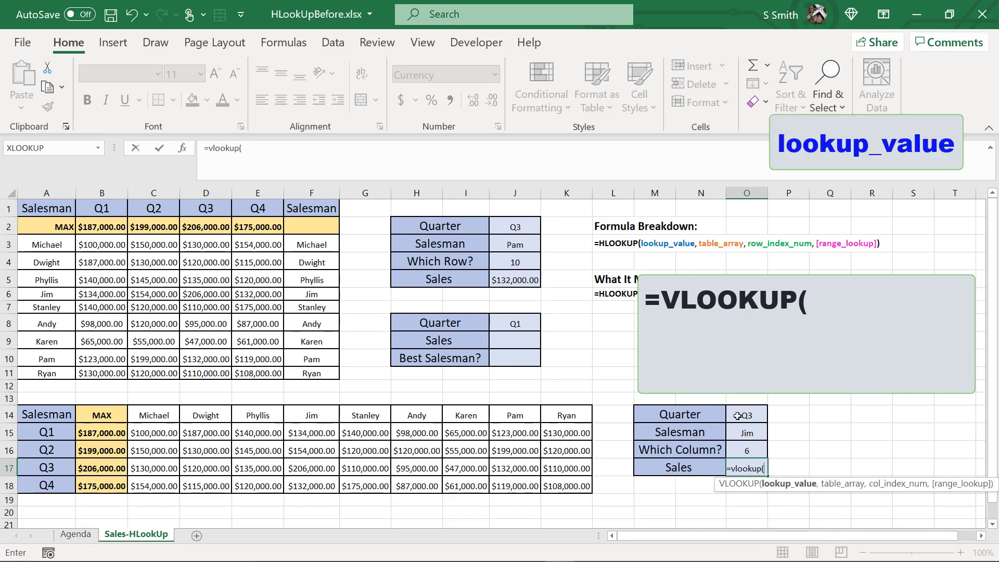
# Build the VLOOKUP in O17 with quarter O14 as lookup value and A15:K18 as the table
pyautogui.click(745, 415)
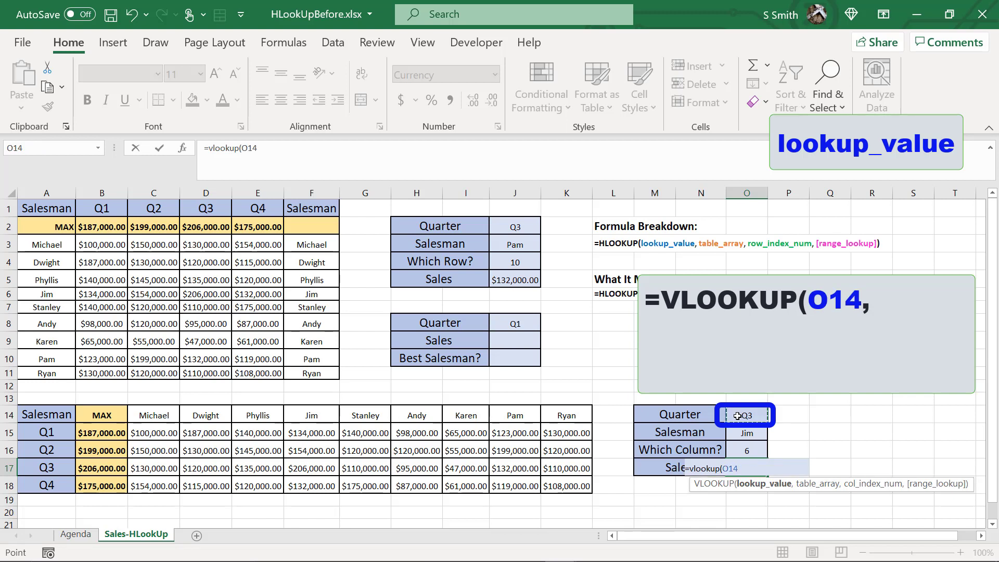
pyautogui.write(',')
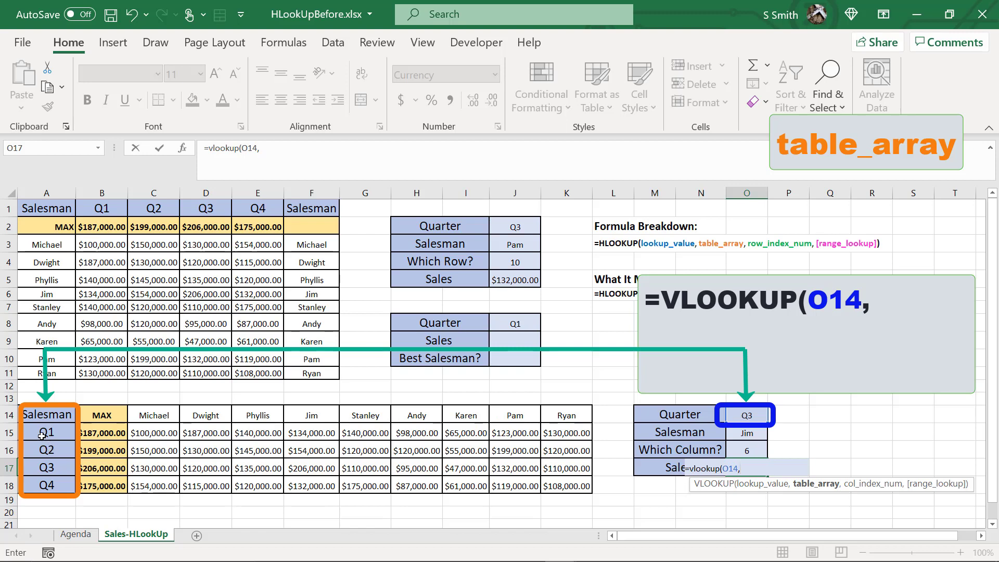
pyautogui.click(46, 433)
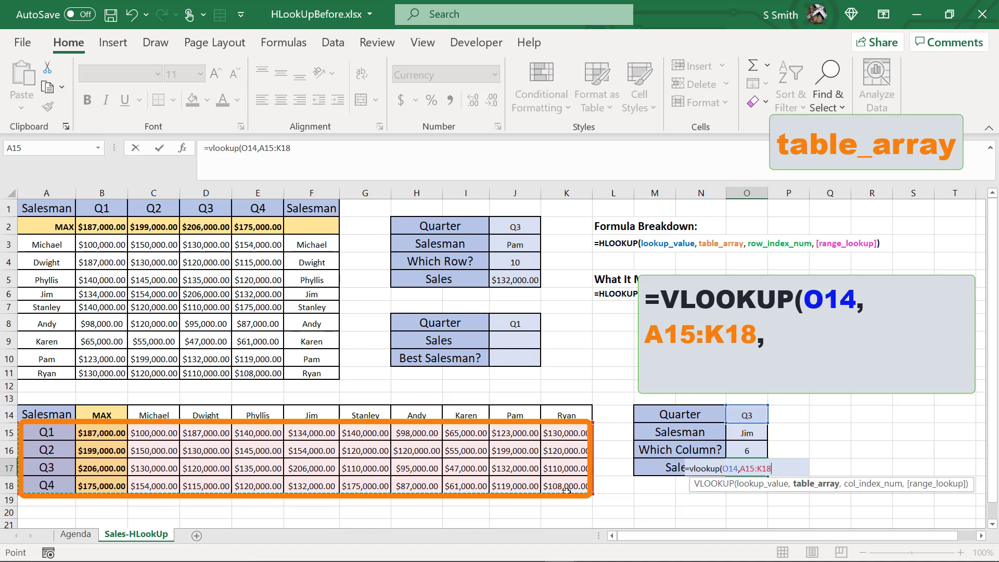
pyautogui.write(',')
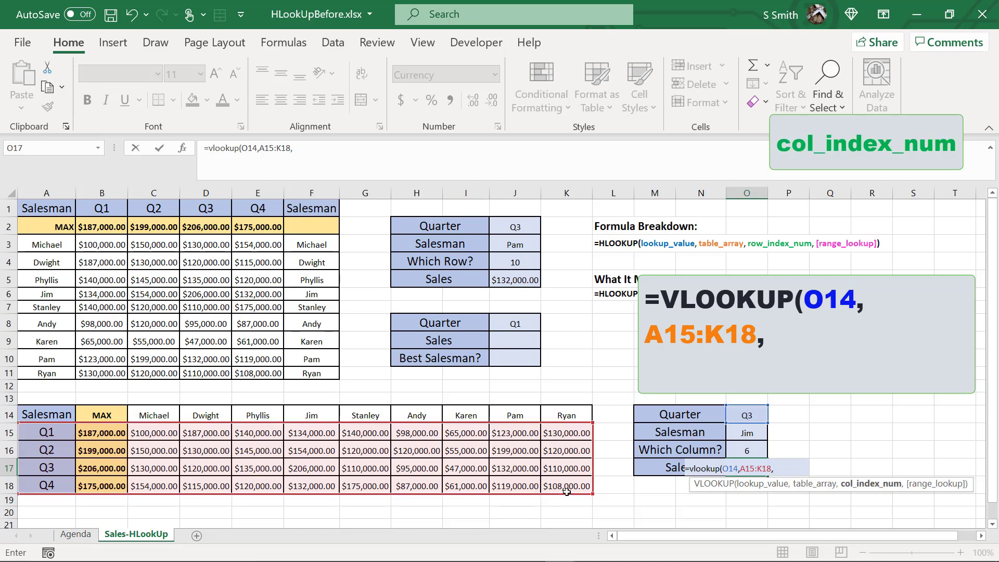
# Finish the VLOOKUP with column O16 and TRUE, returning $206,000.00 for Jim in Q3
pyautogui.click(747, 449)
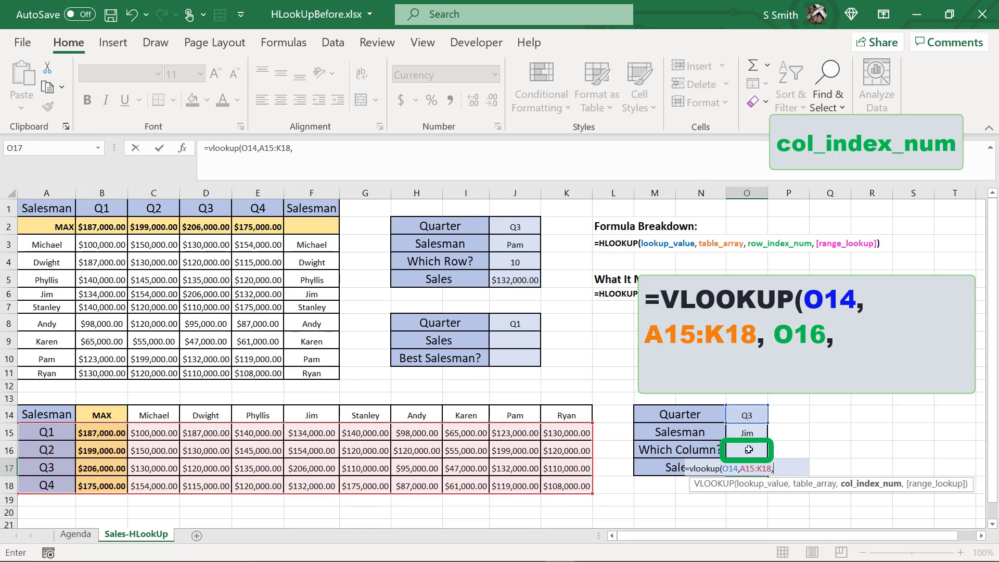
pyautogui.click(746, 449)
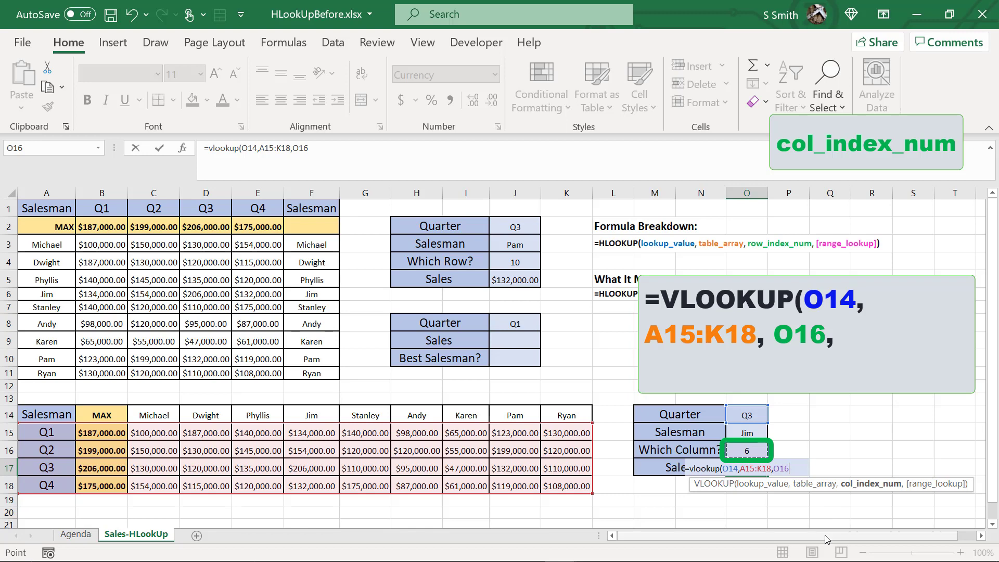
pyautogui.write(',')
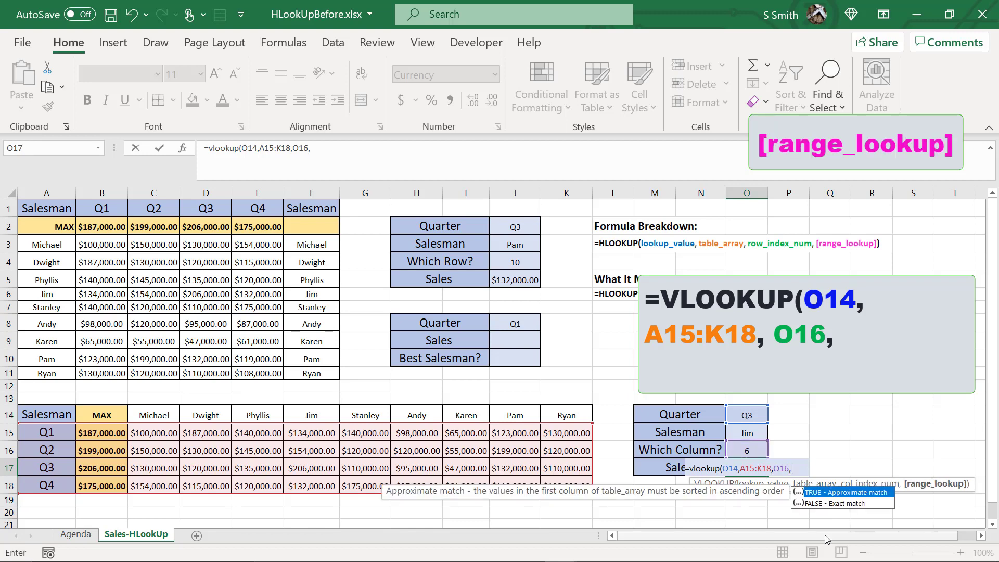
pyautogui.write('tur')
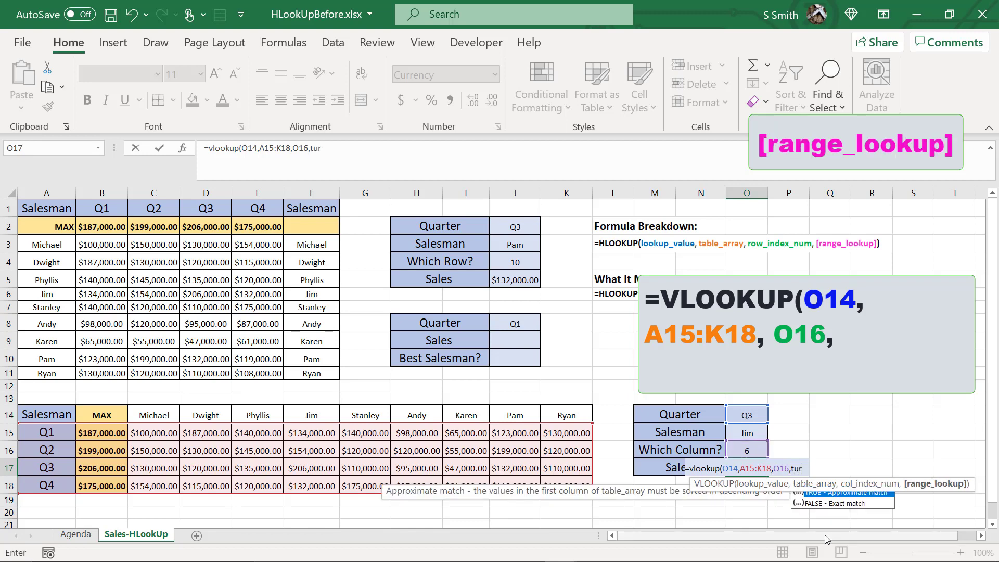
pyautogui.press('Return')
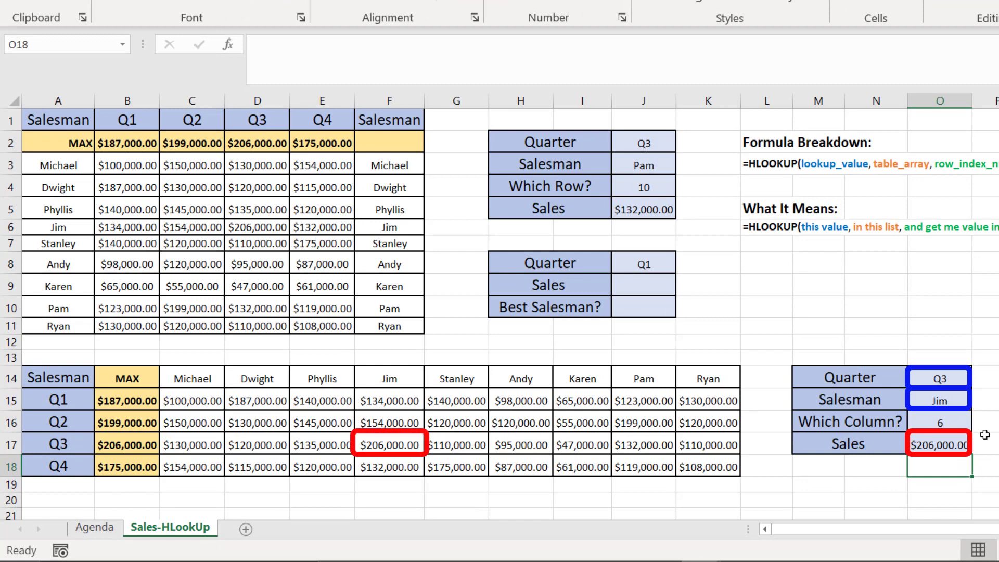
# Switch the lower lookup to Q2 and Stanley, returning column 7 and $120,000.00 sales
pyautogui.click(938, 377)
pyautogui.write('2')
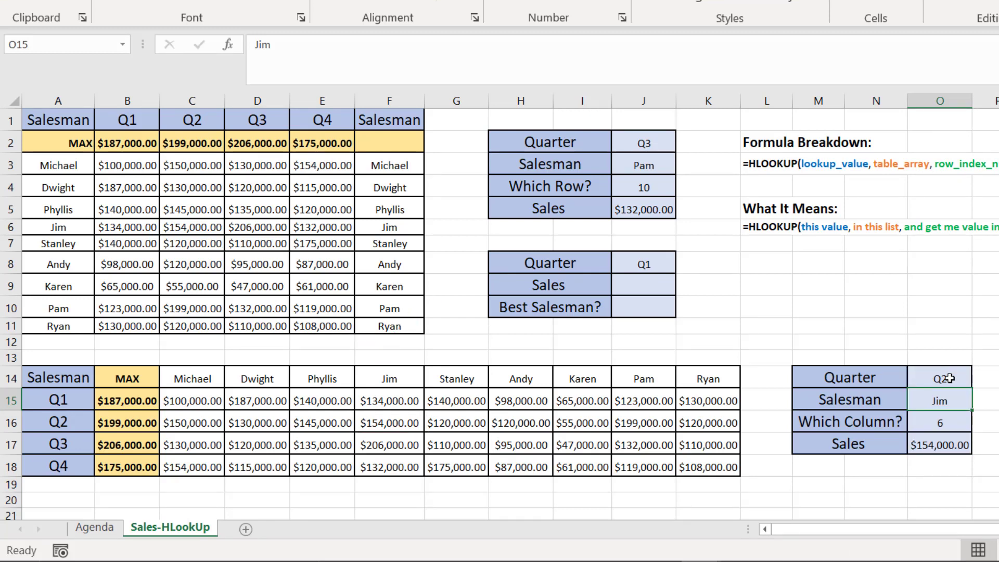
pyautogui.click(940, 377)
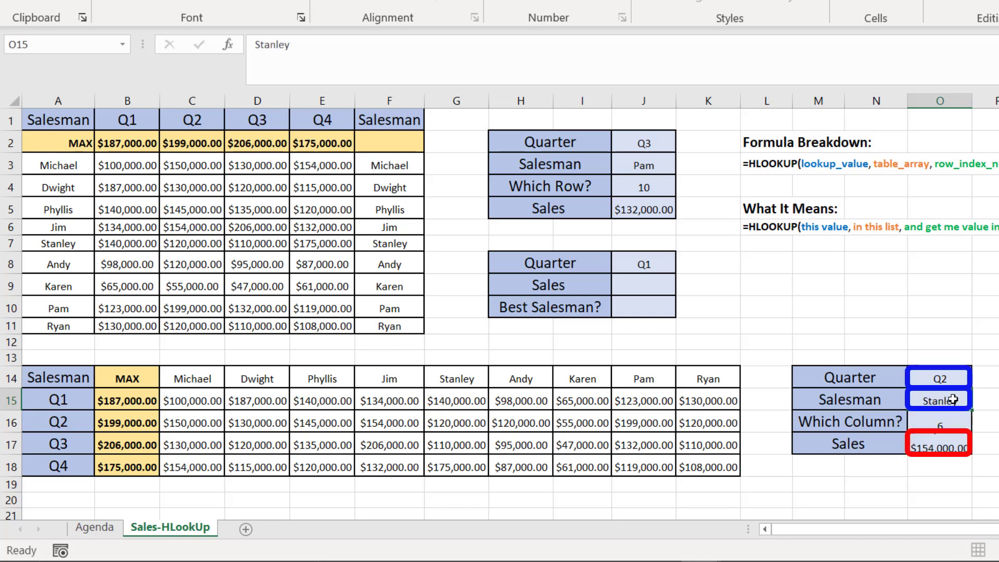
pyautogui.click(939, 421)
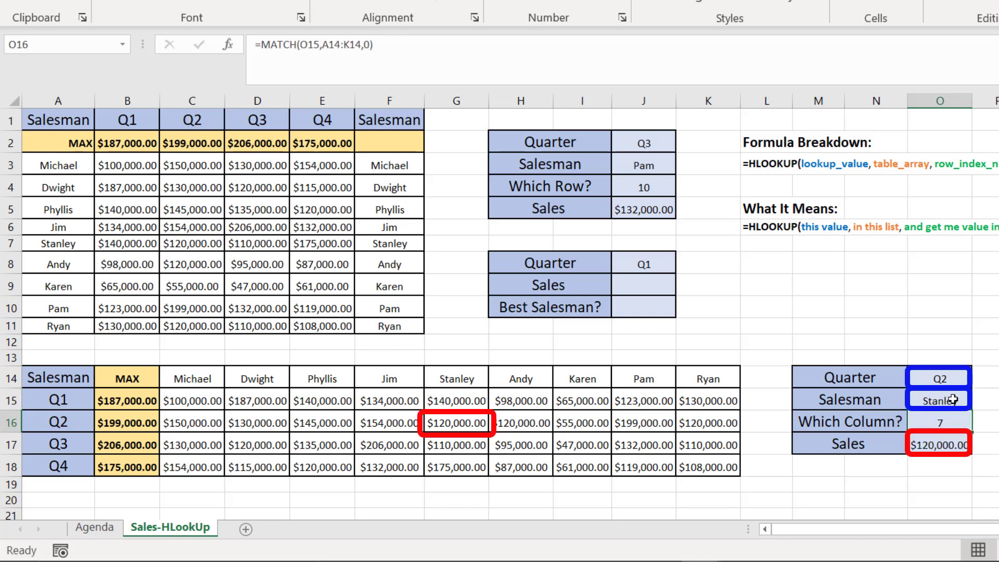